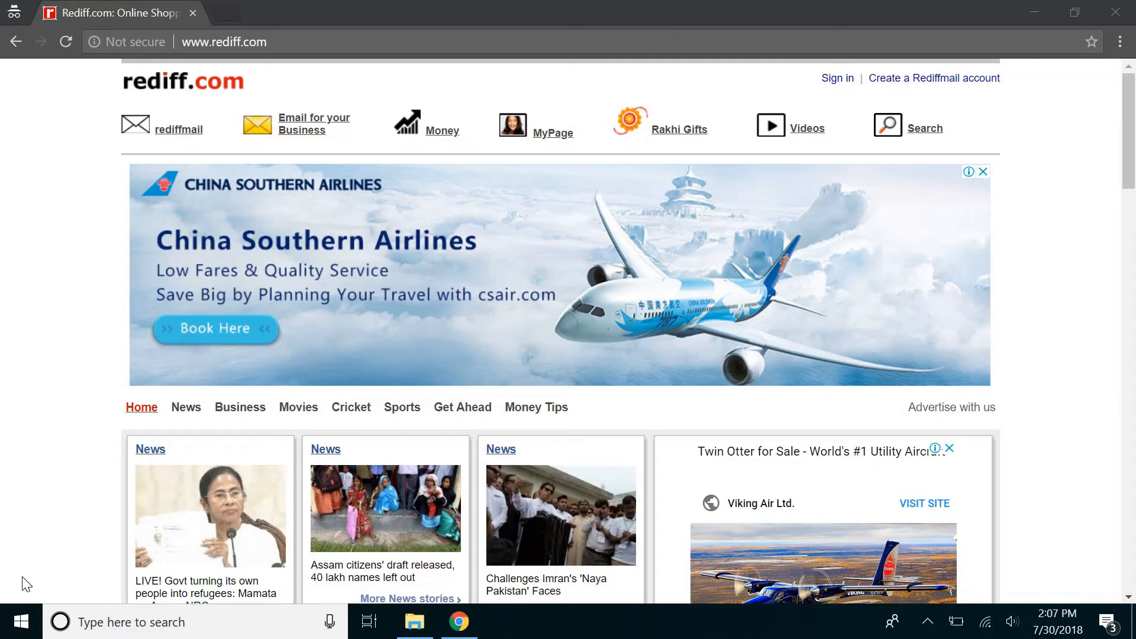
mouse_move(87, 545)
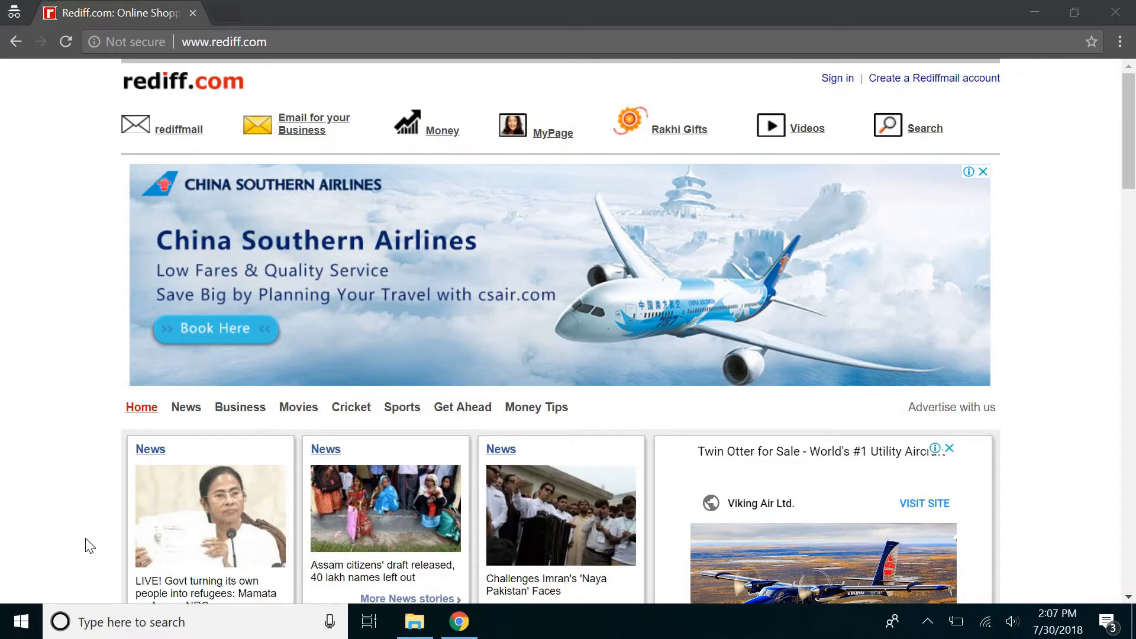
mouse_move(597, 367)
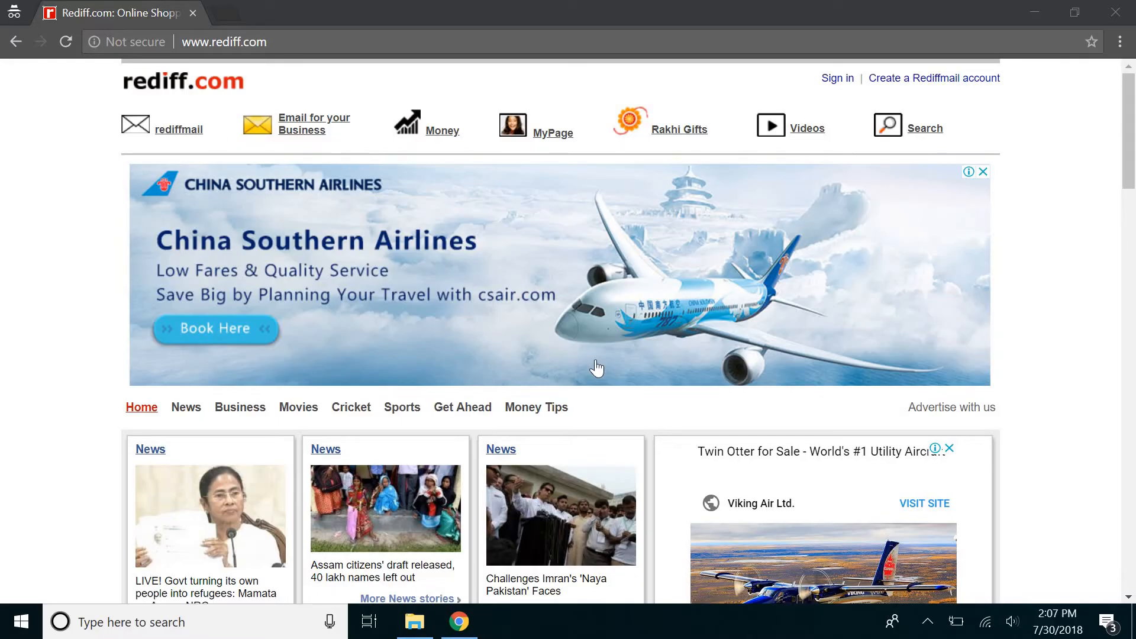
mouse_move(1080, 201)
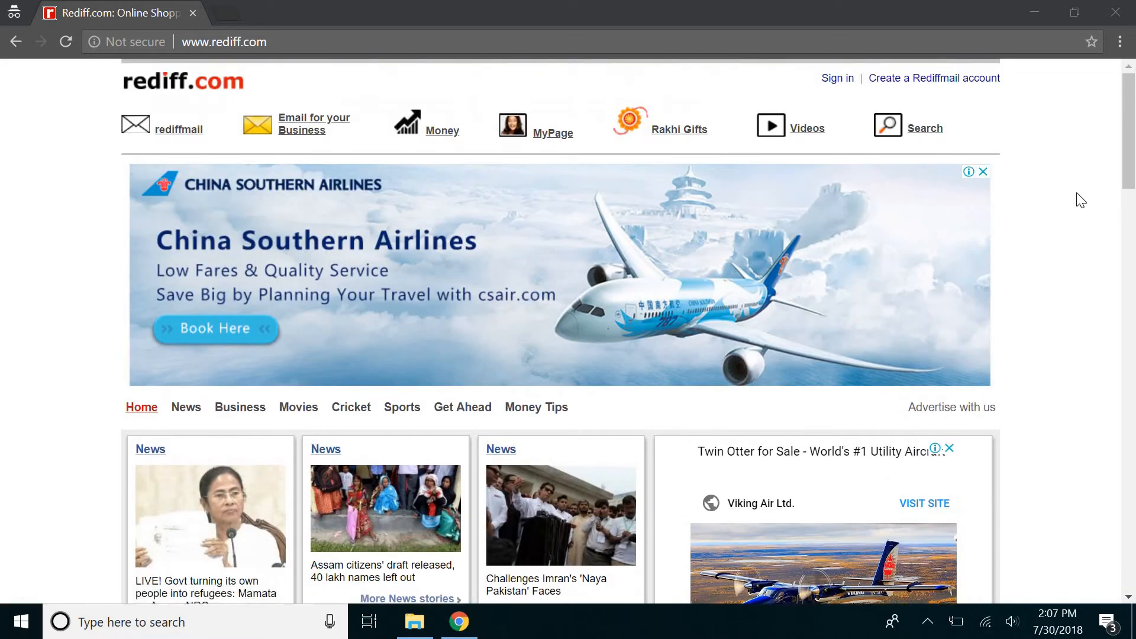
mouse_move(837, 78)
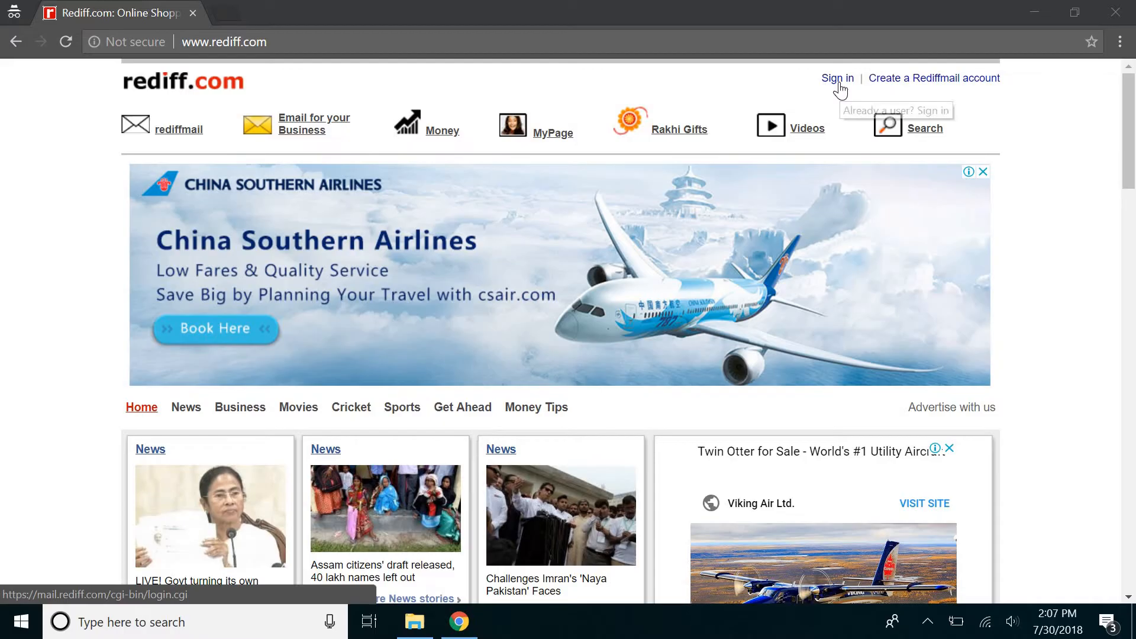
- Open the Rediffmail sign-in page from the rediff.com home page
left_click(837, 78)
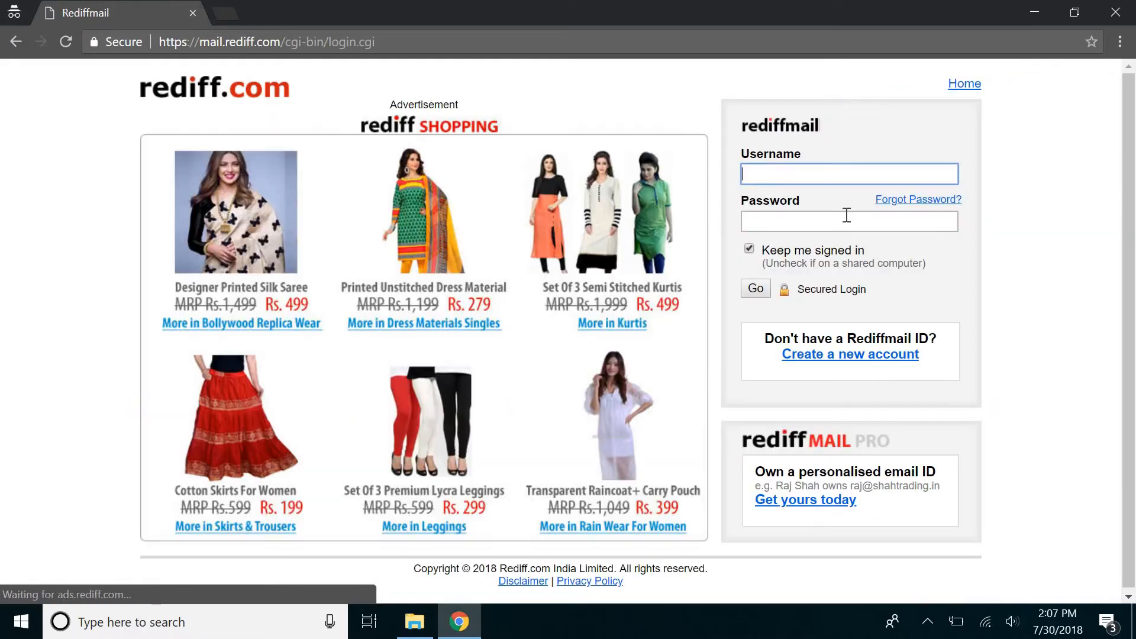
mouse_move(918, 200)
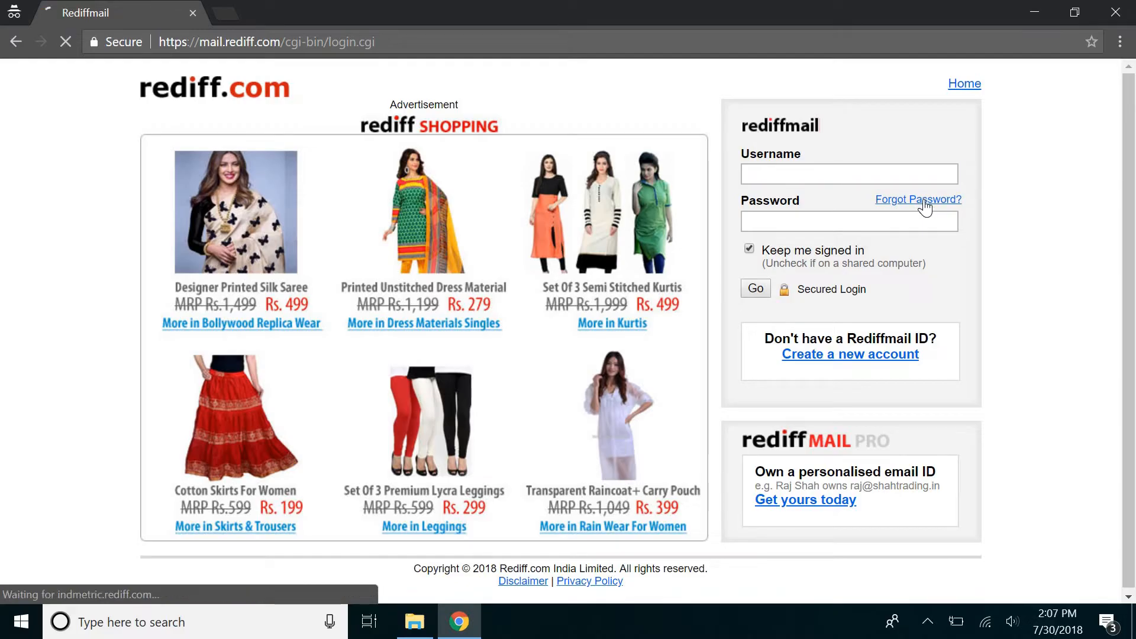
left_click(918, 200)
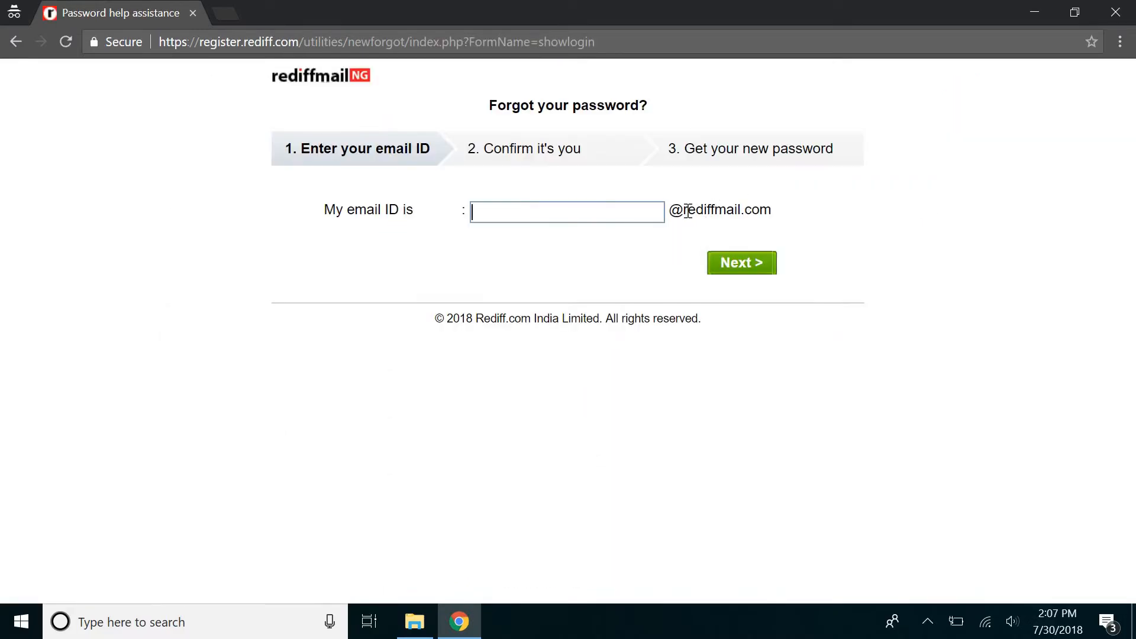
mouse_move(641, 213)
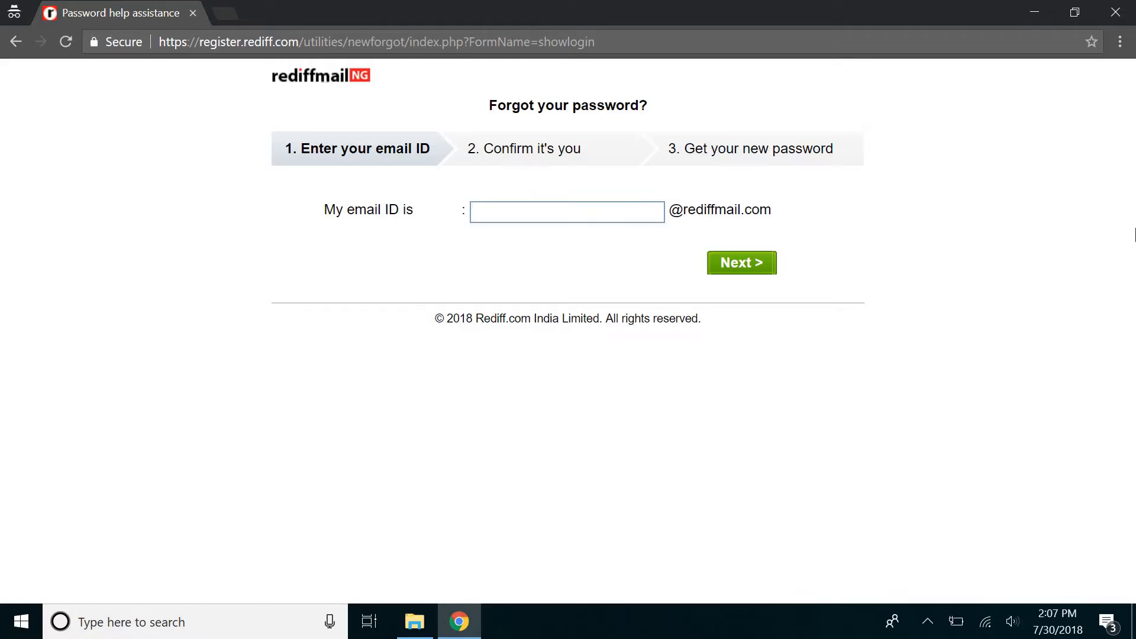
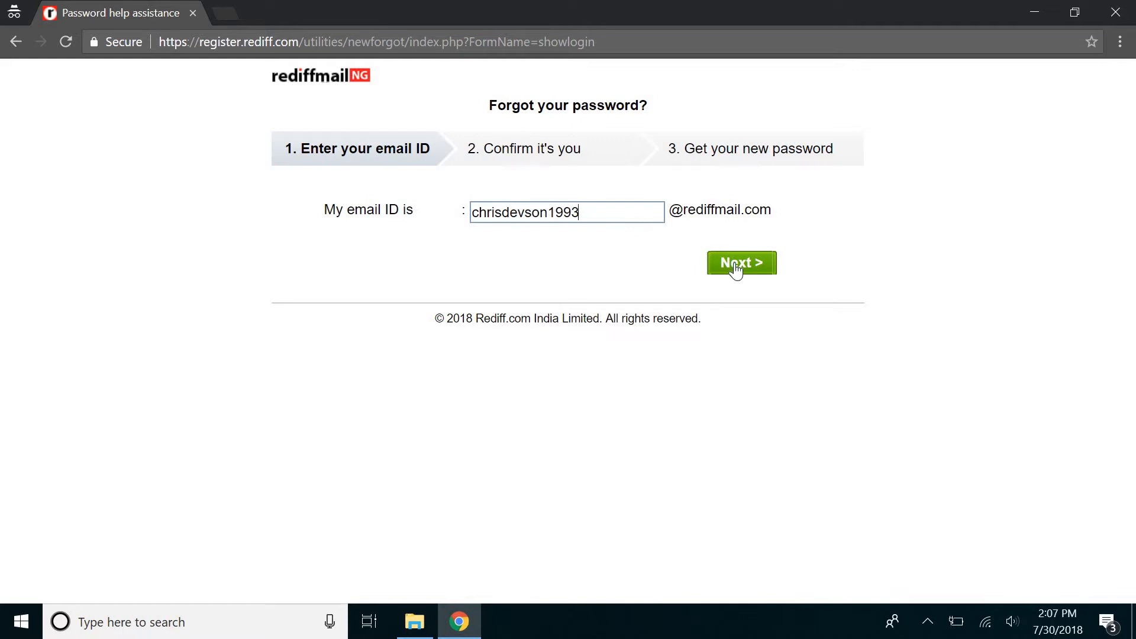
left_click(742, 263)
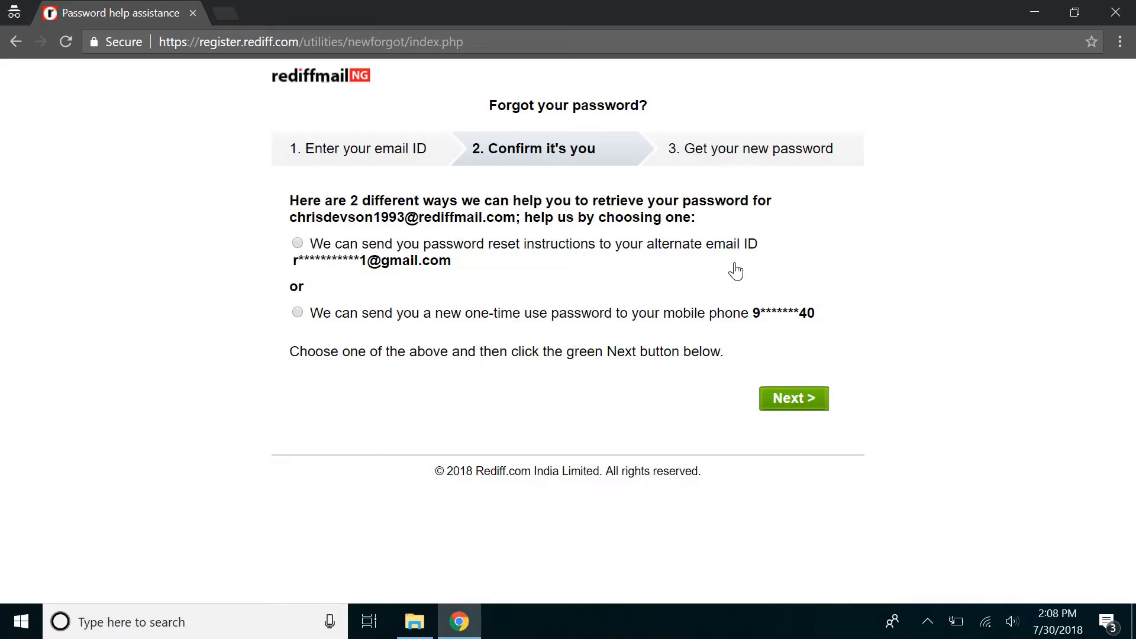
mouse_move(617, 243)
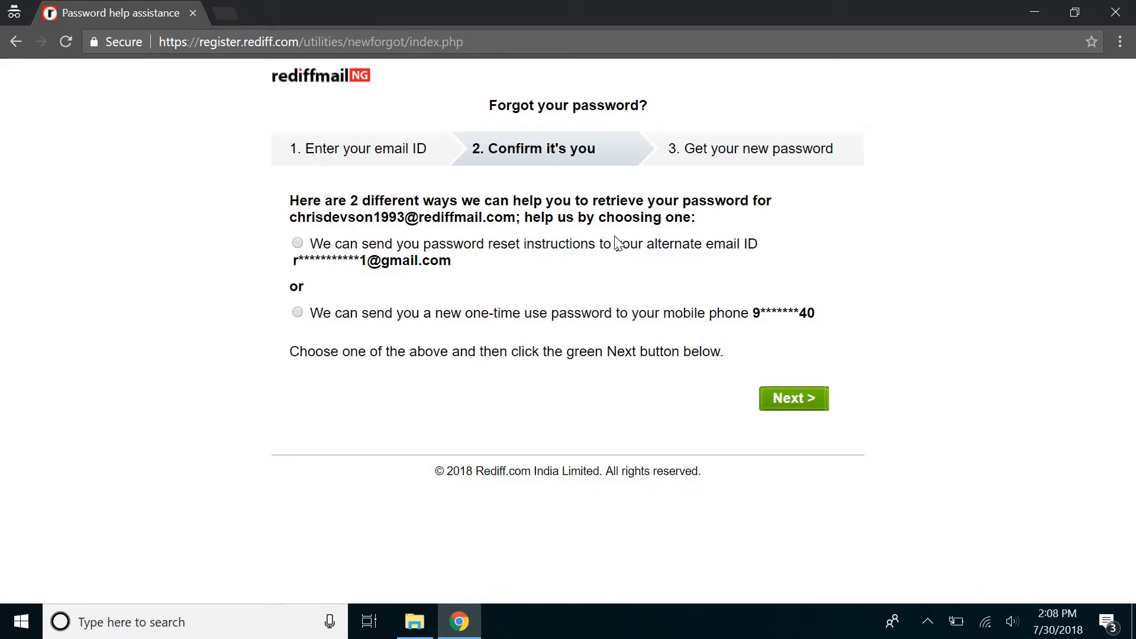
- Choose receiving a one-time password by SMS instead of alternate email
double_click(369, 261)
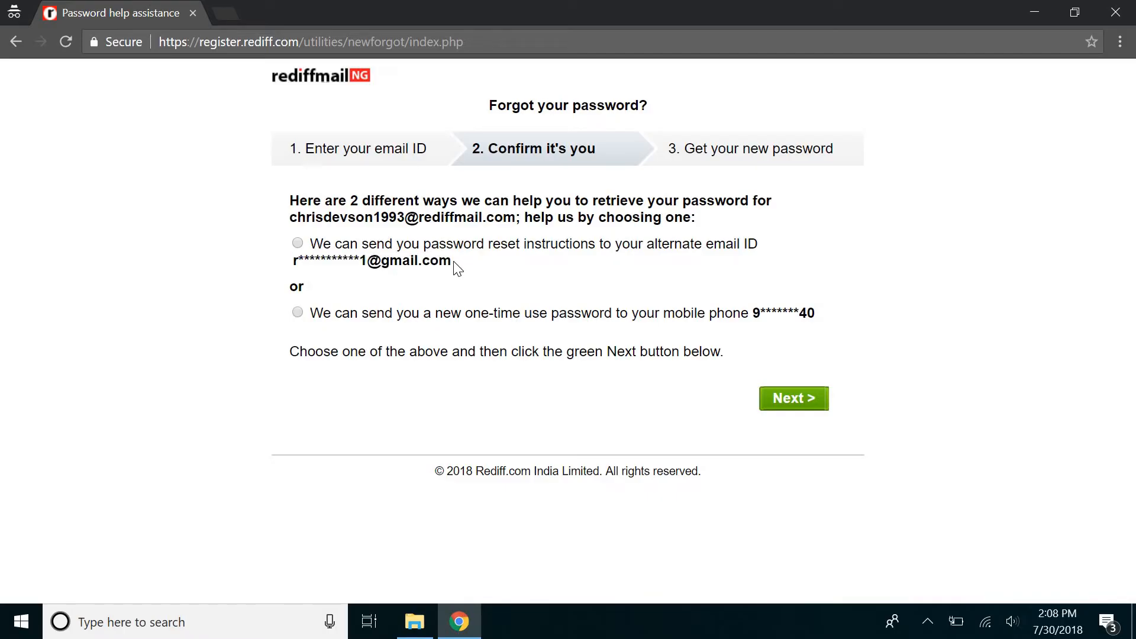
double_click(370, 260)
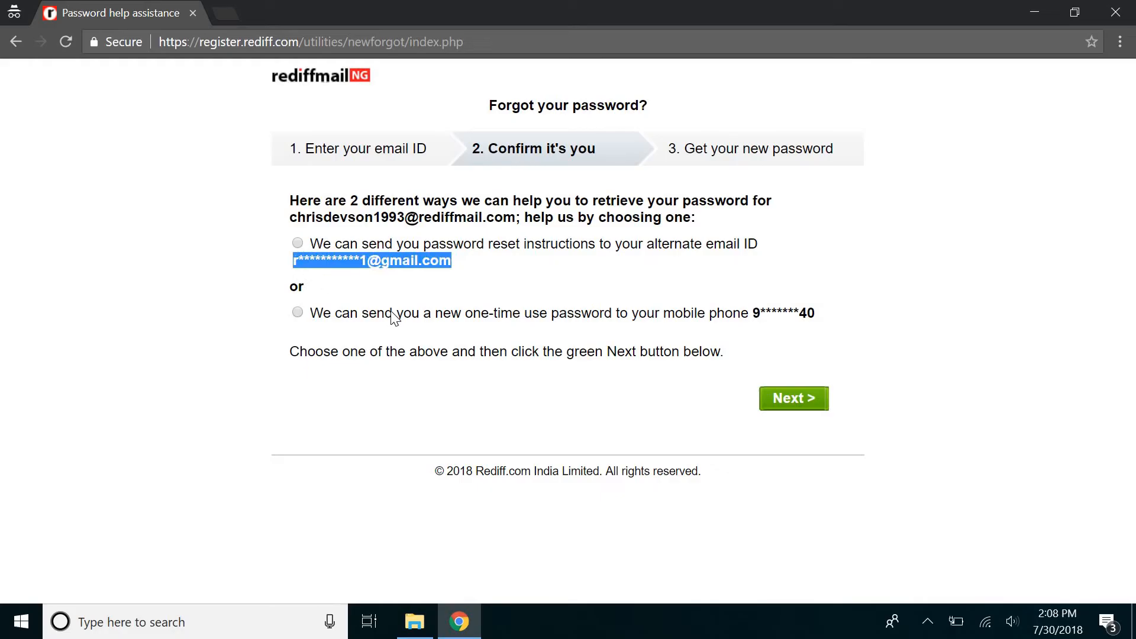
mouse_move(760, 320)
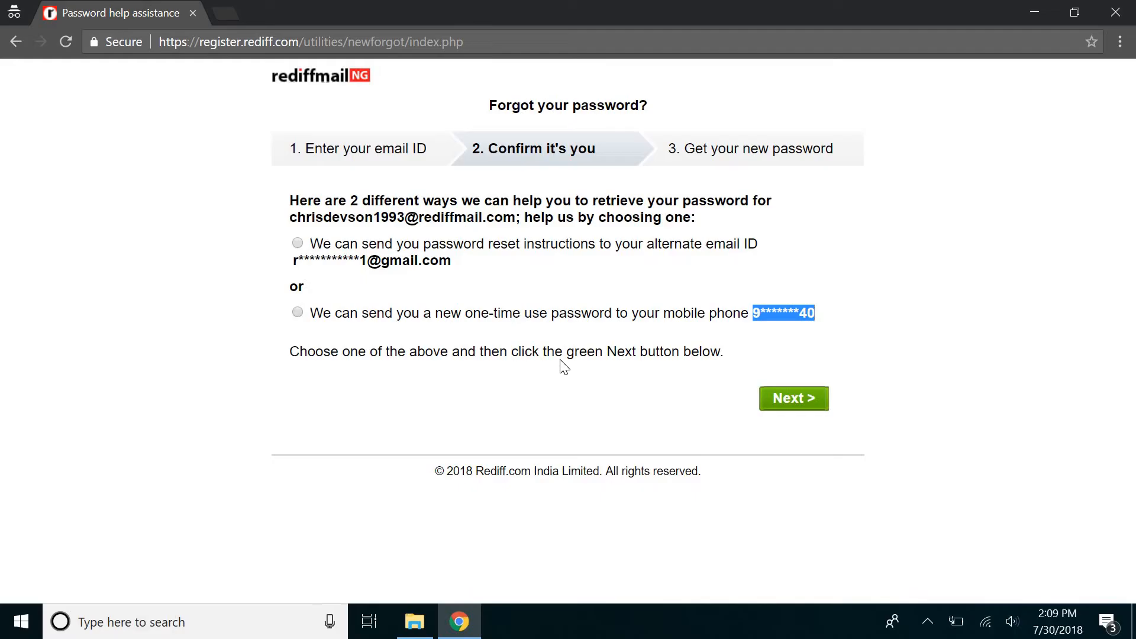
mouse_move(322, 323)
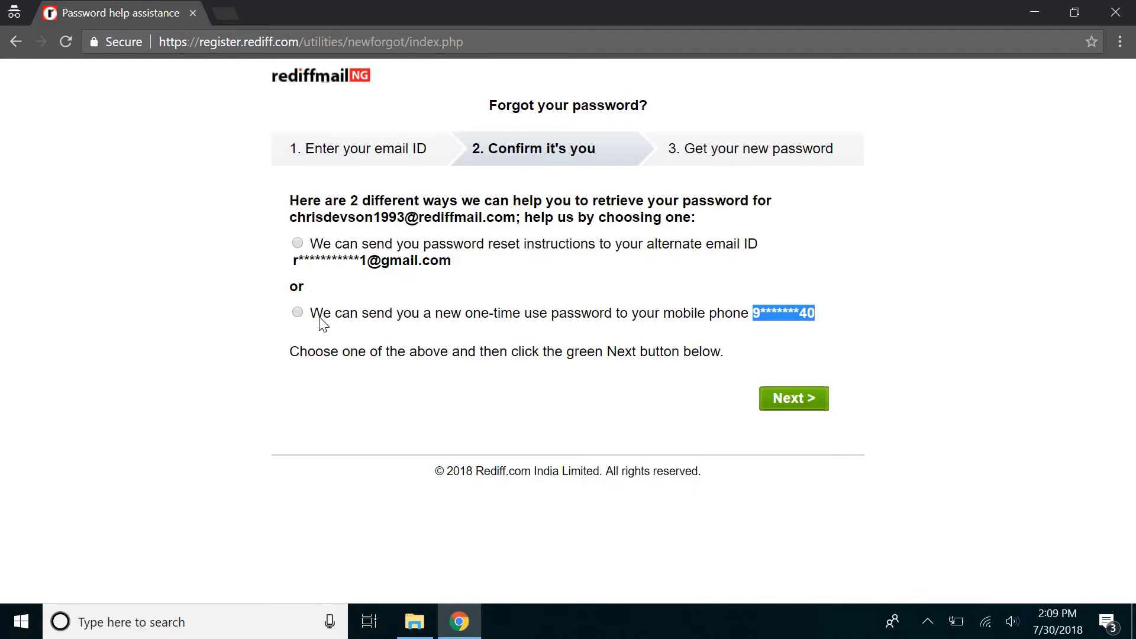
left_click(297, 313)
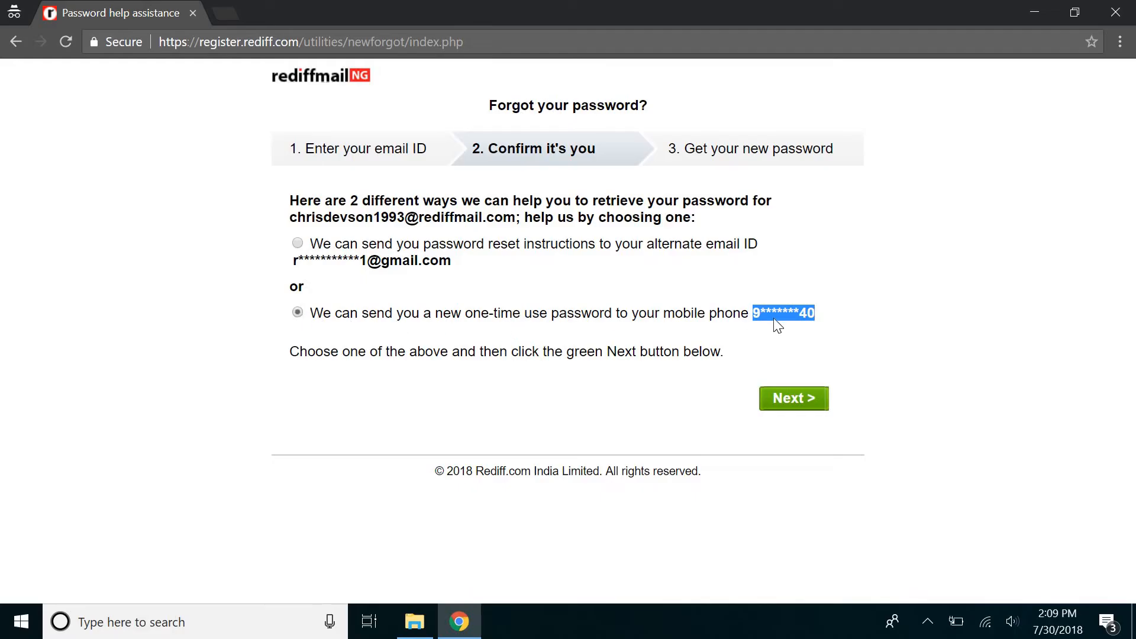
left_click(794, 398)
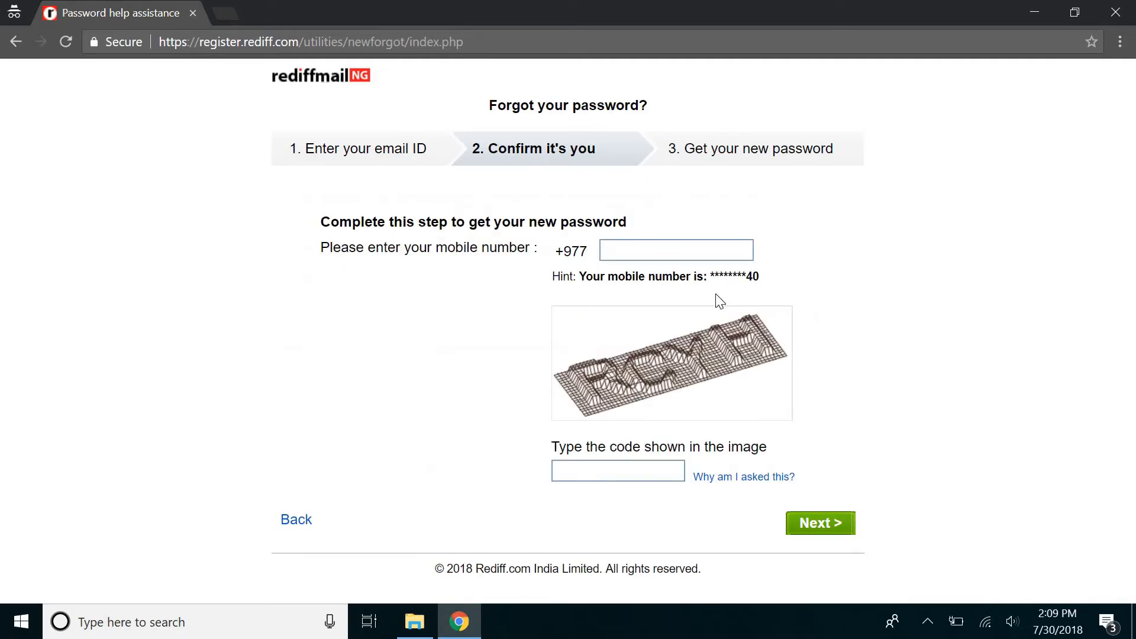
left_click(676, 249)
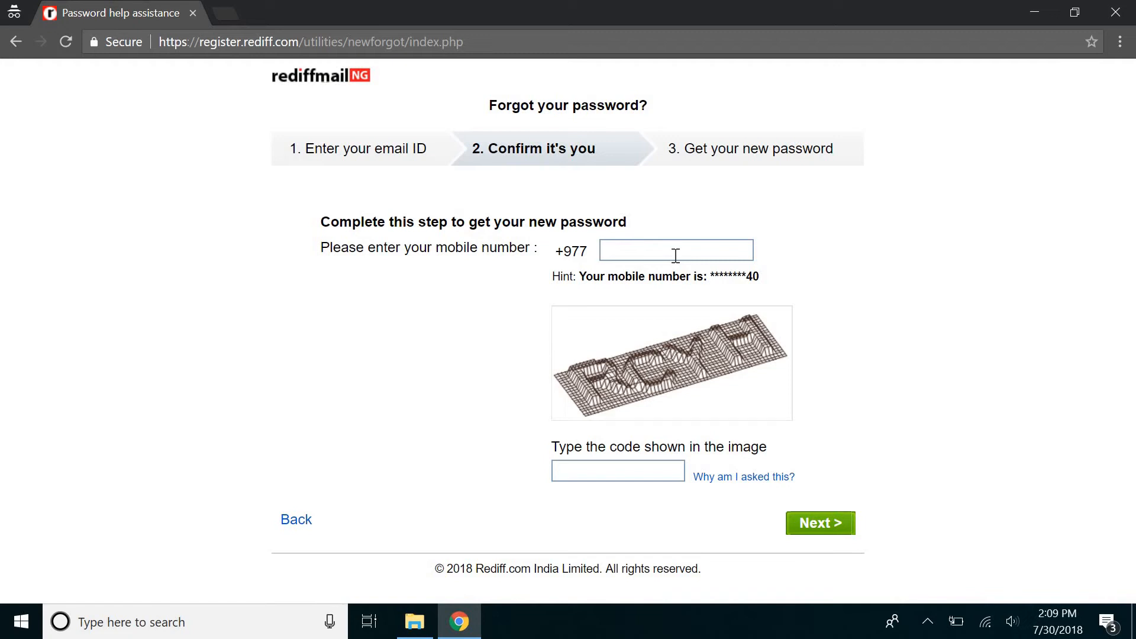
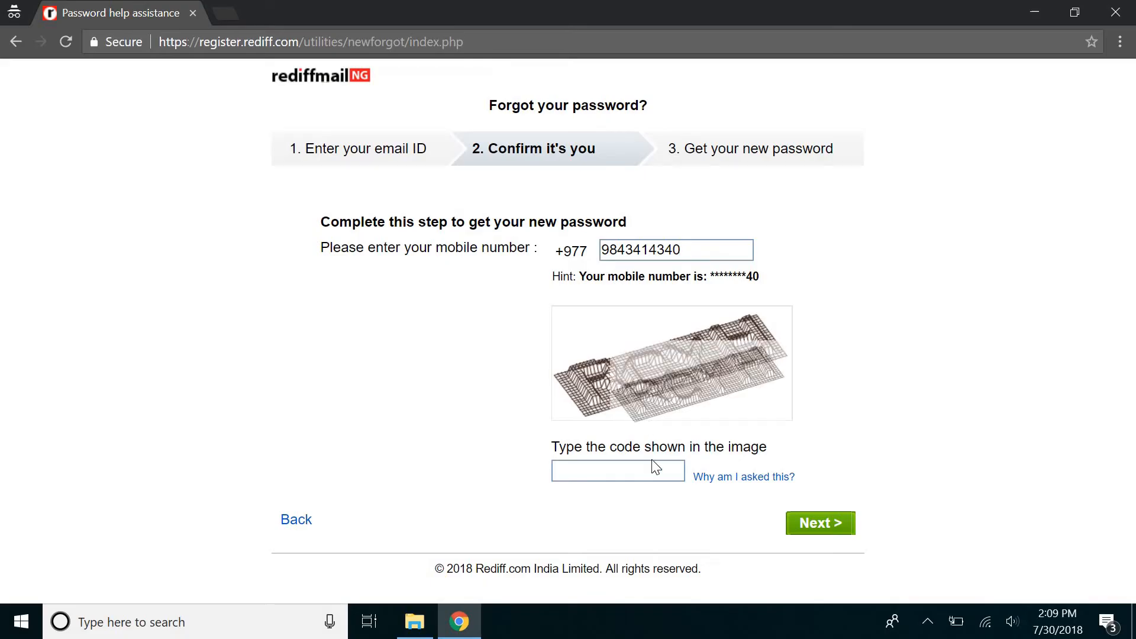
left_click(617, 471)
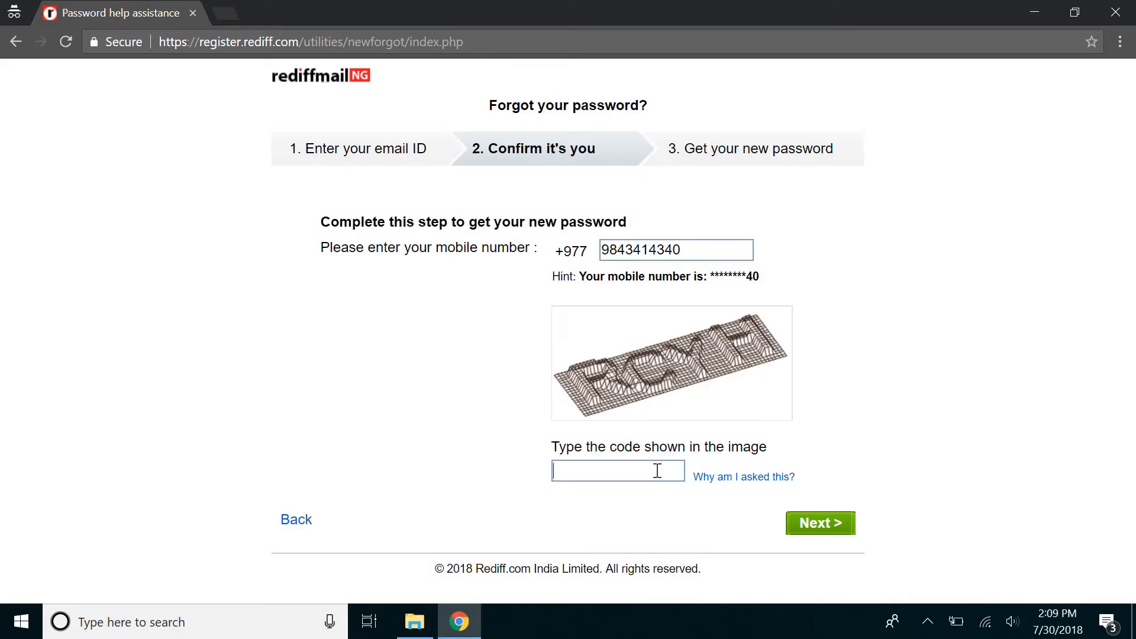
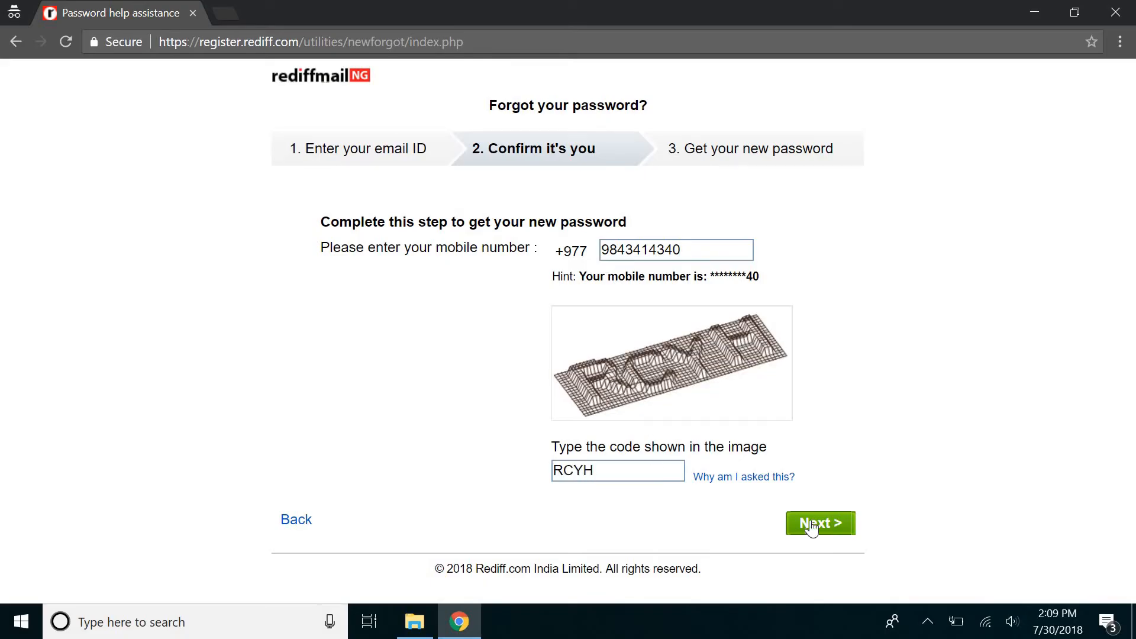
left_click(820, 523)
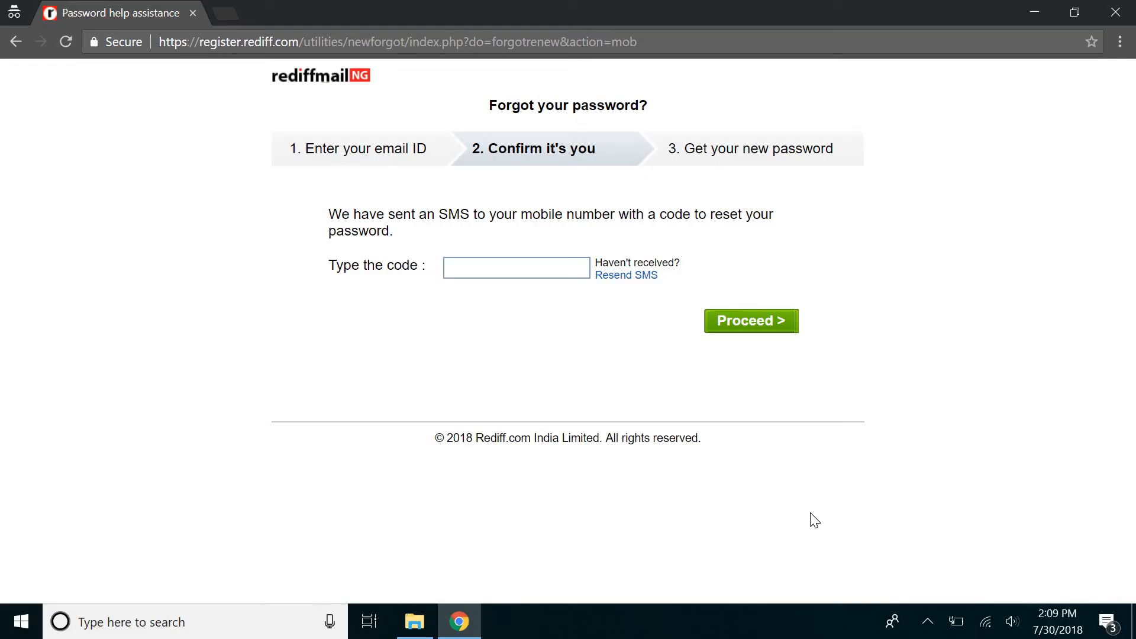
left_click(517, 267)
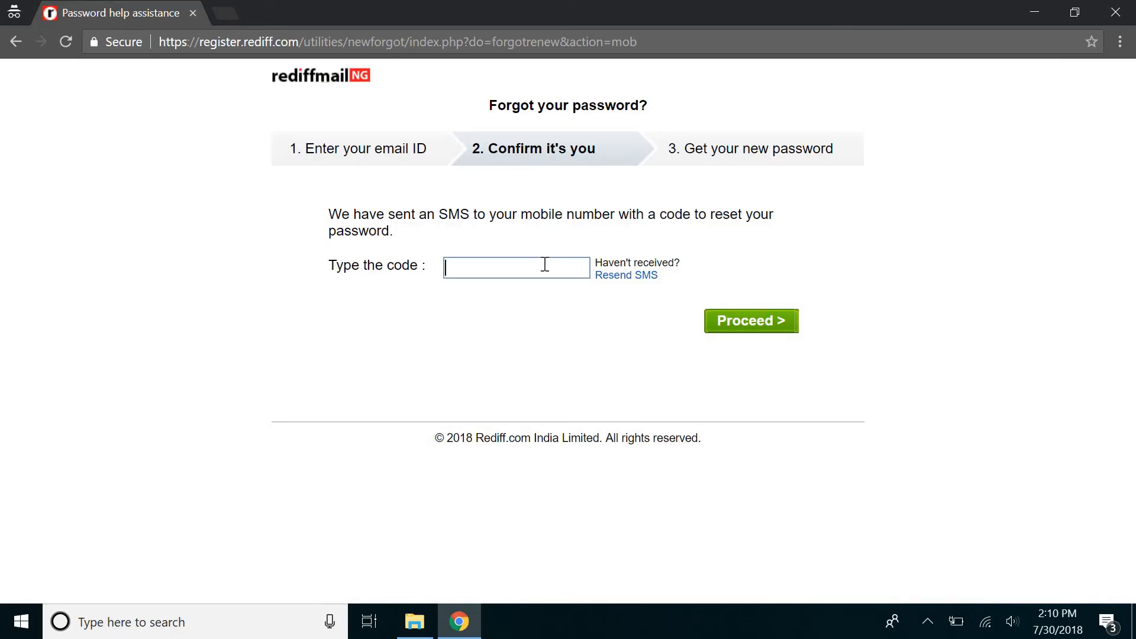
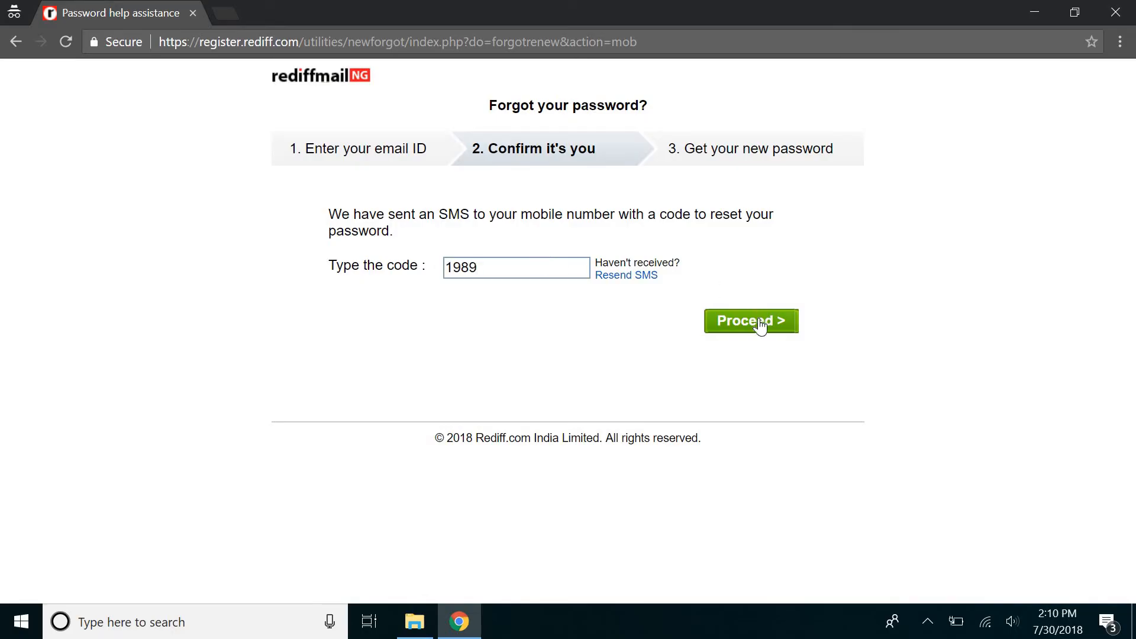
left_click(750, 321)
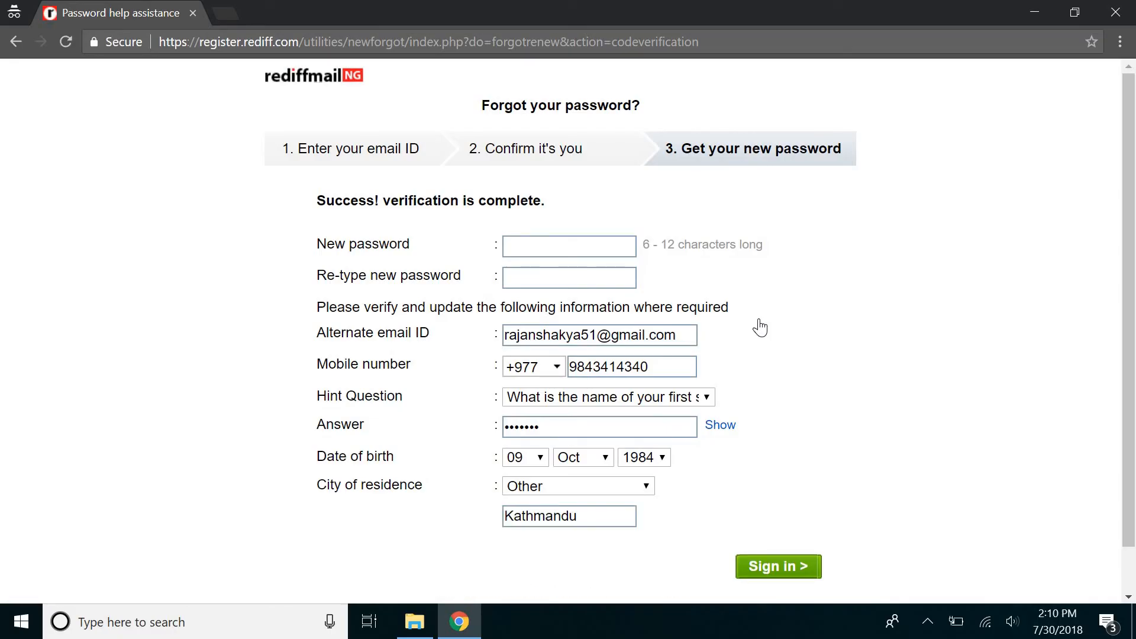
- Enter the new password in both fields and sign in
left_click(569, 246)
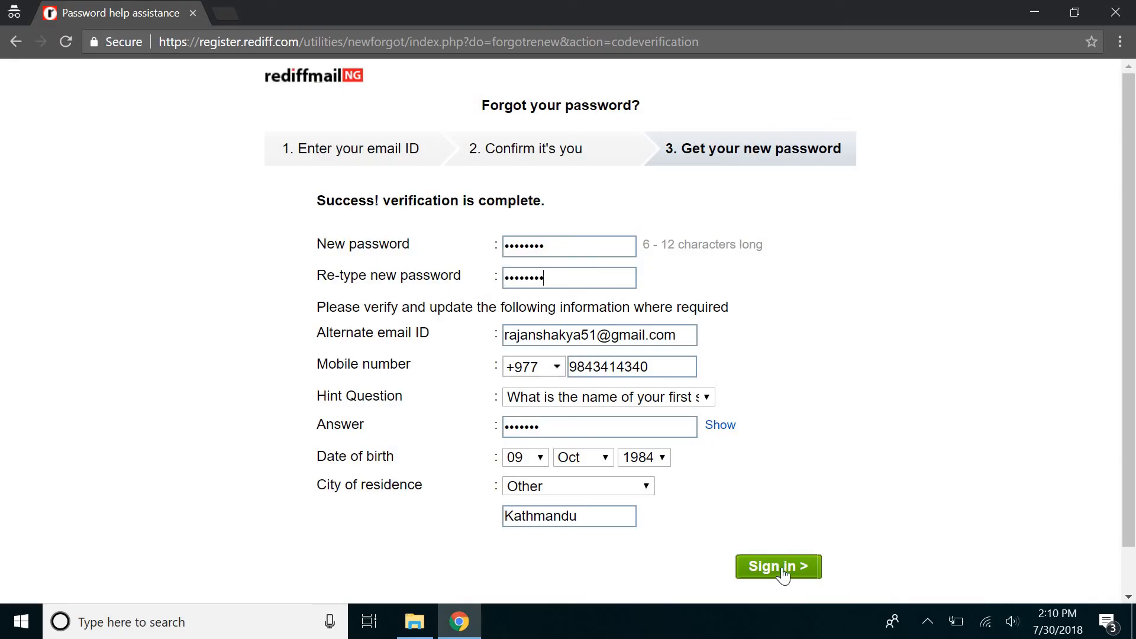
left_click(778, 566)
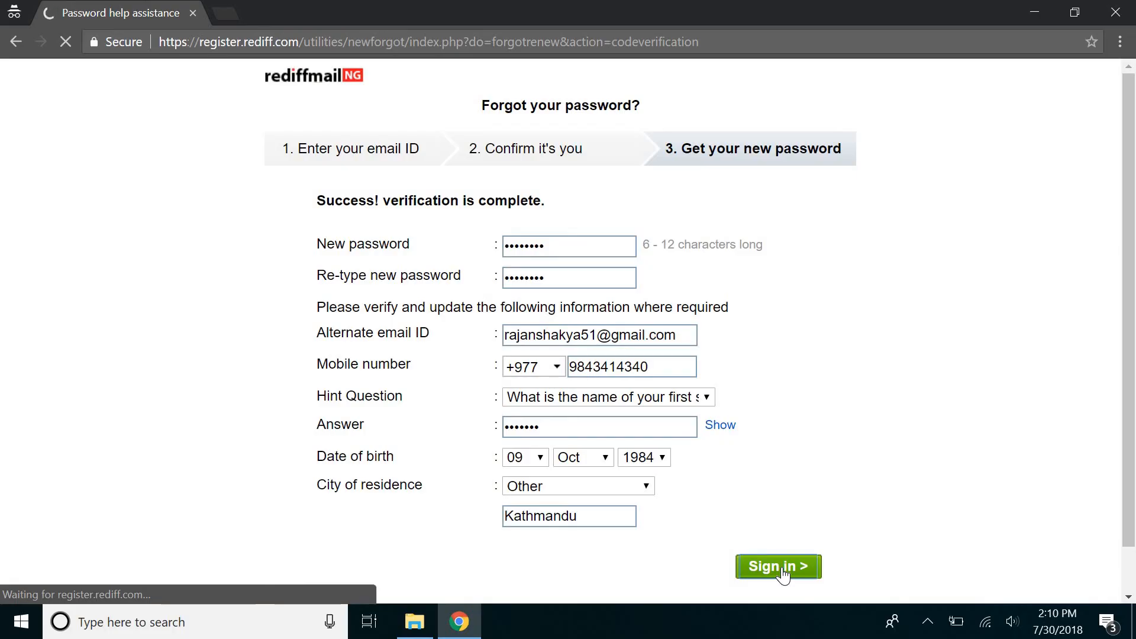
left_click(778, 566)
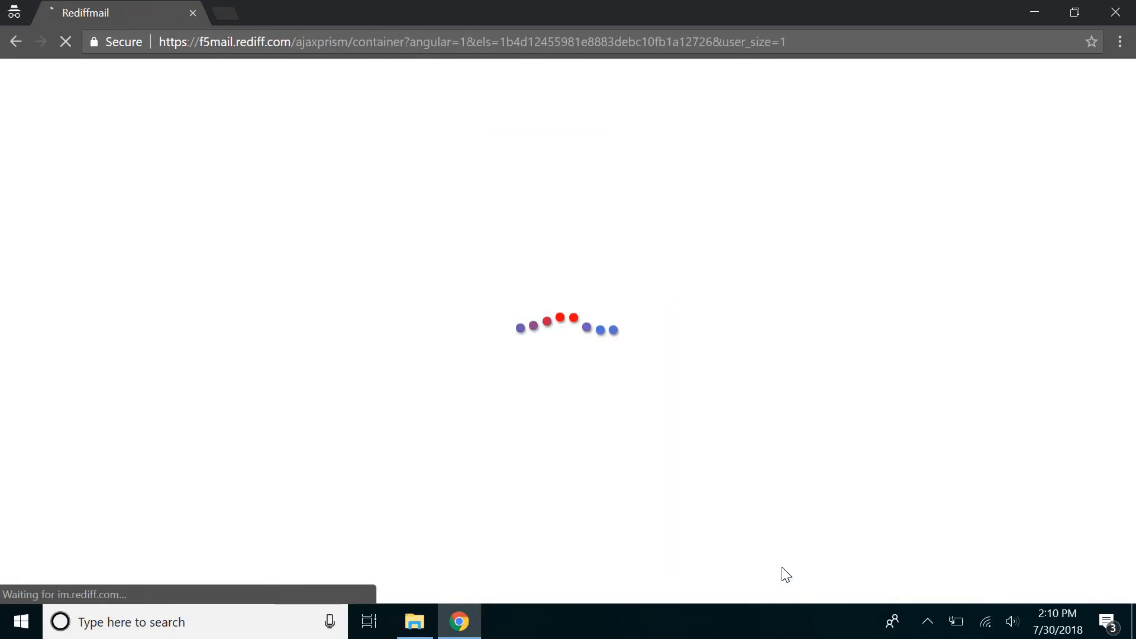